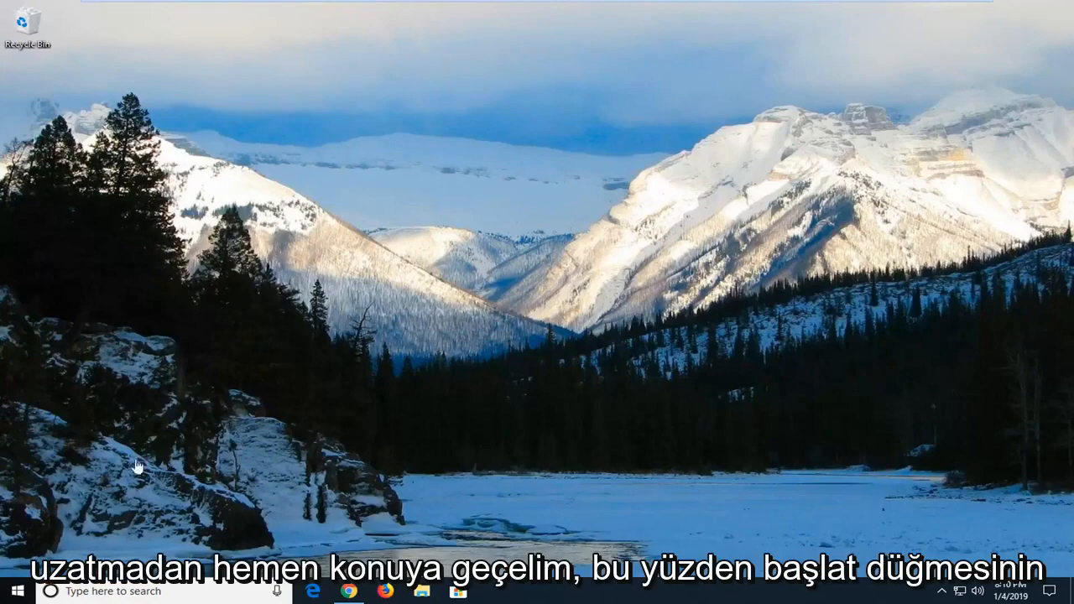
Step: Search the Start menu for "services" to find the Services desktop app
{"action": "left_click", "coordinate": [10, 590]}
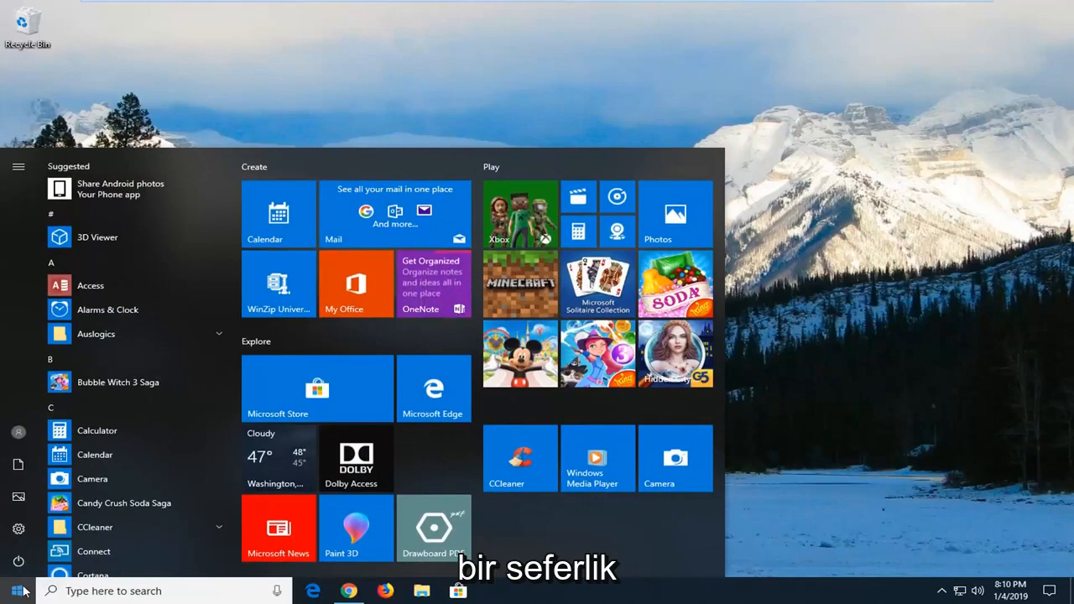
{"action": "type", "text": "servi"}
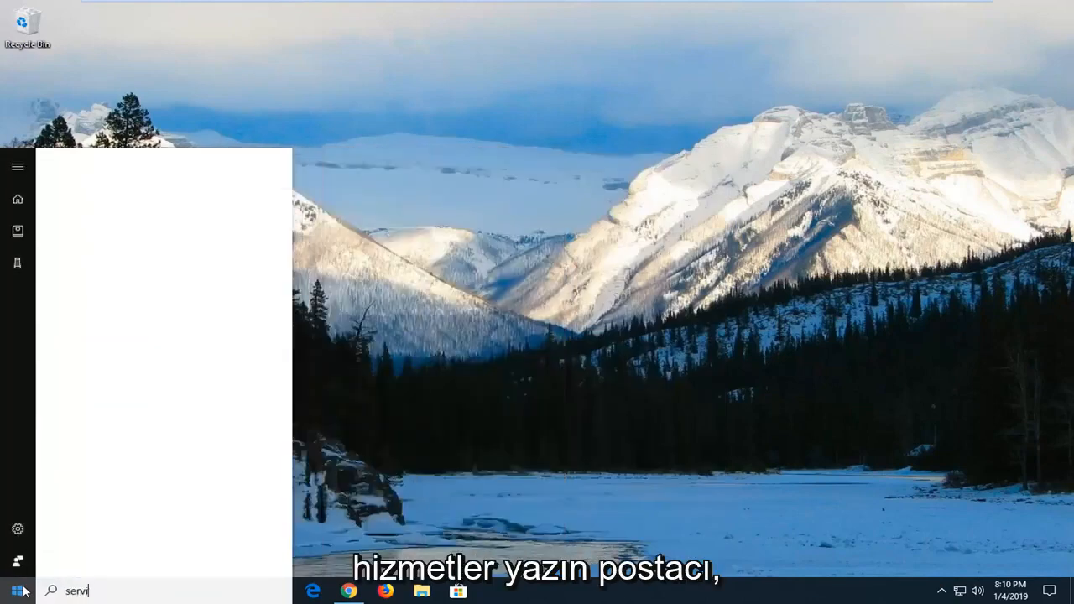
{"action": "type", "text": "ces"}
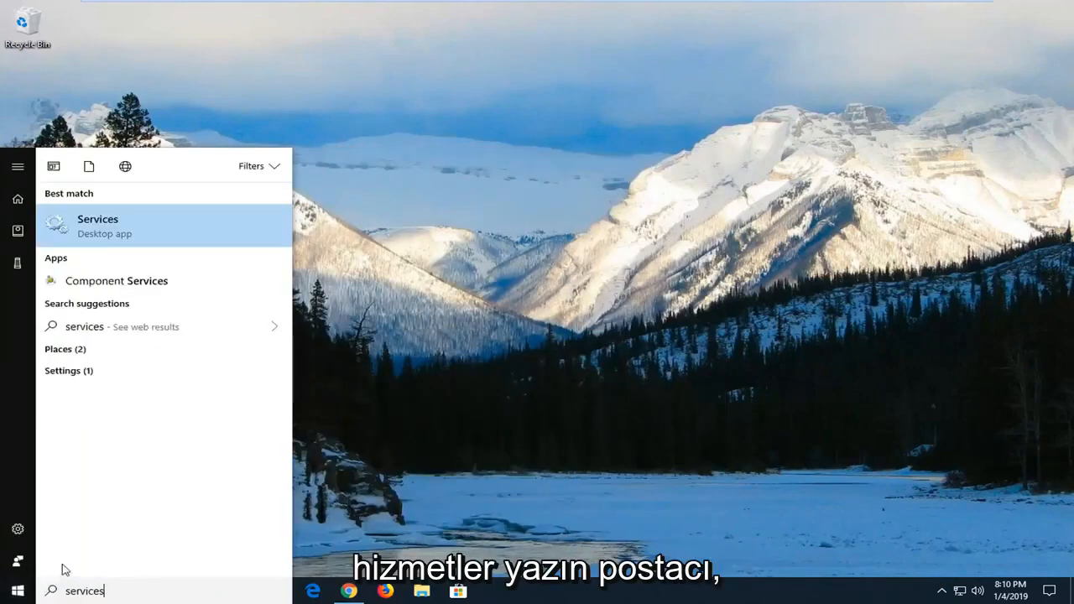
{"action": "mouse_move", "coordinate": [154, 238]}
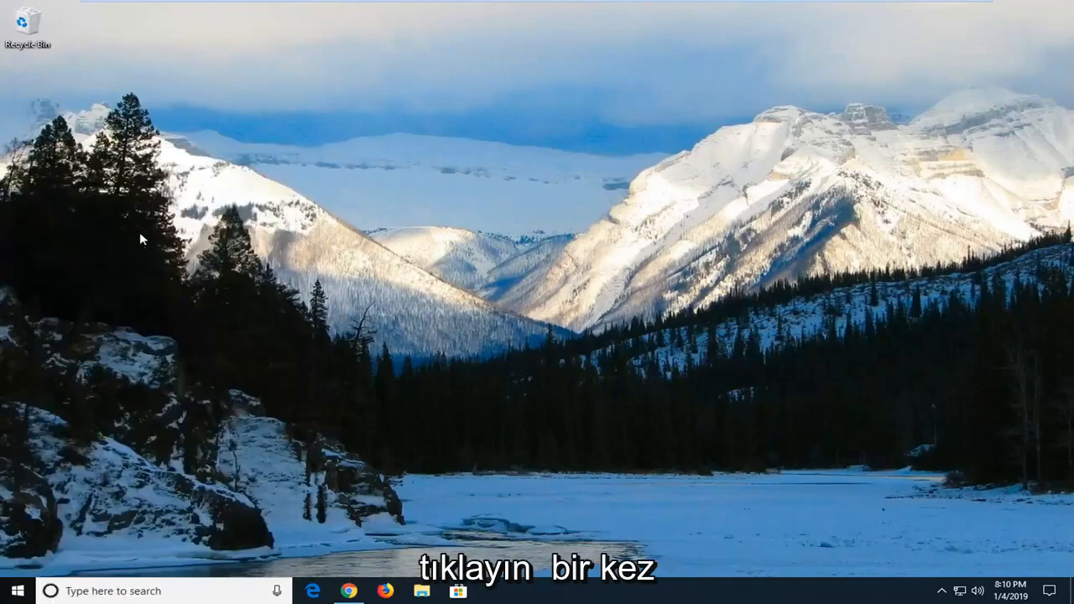
{"action": "mouse_move", "coordinate": [216, 252]}
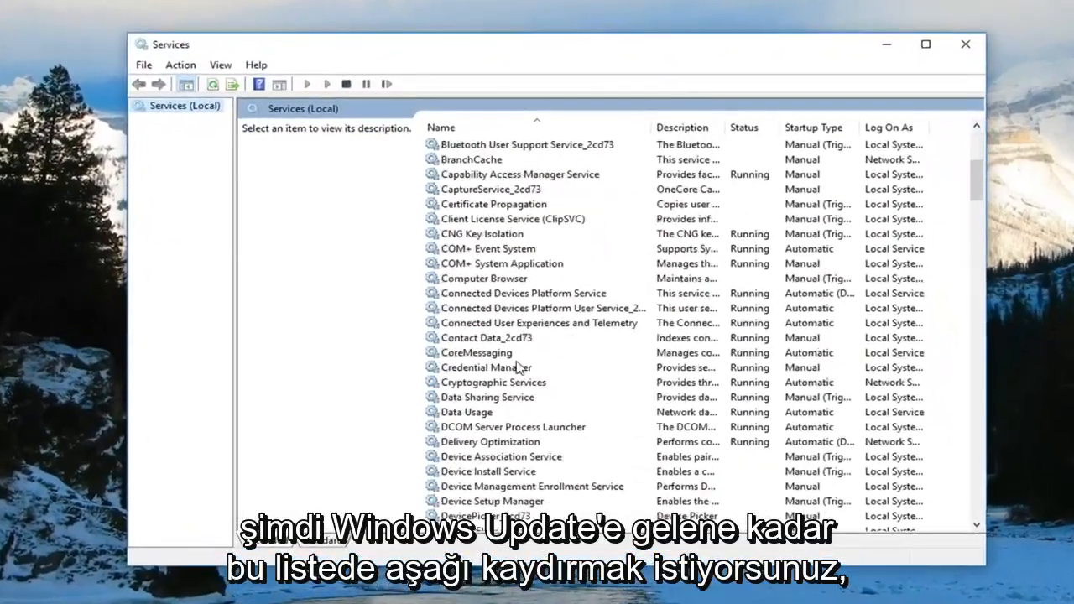
Step: Select the Windows Update service in the Services list to show its description
{"action": "scroll", "scroll_direction": "down", "scroll_amount": 3}
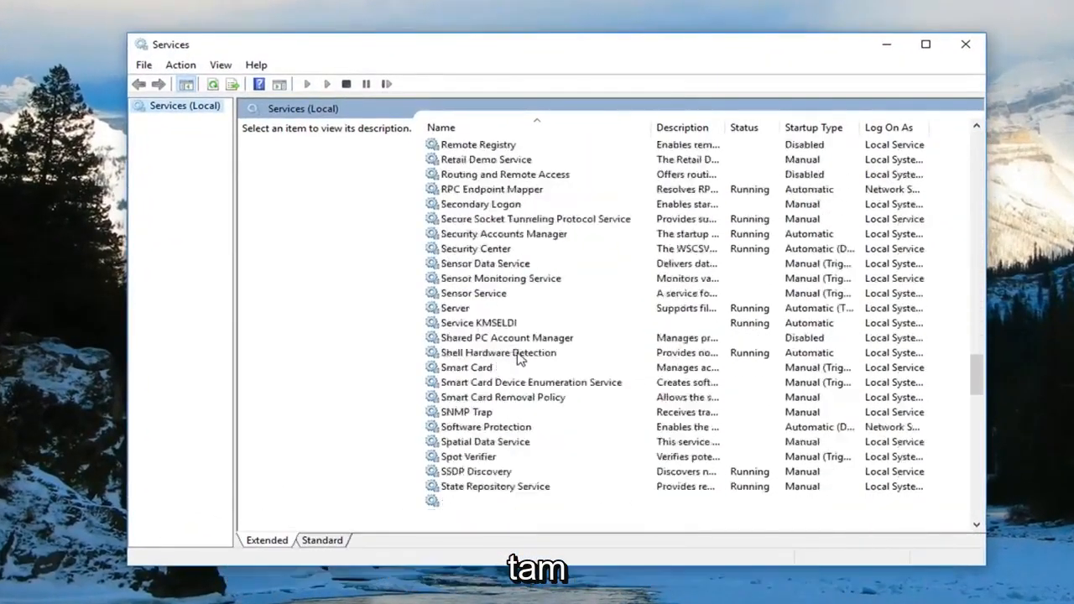
{"action": "scroll", "scroll_direction": "down", "scroll_amount": 3}
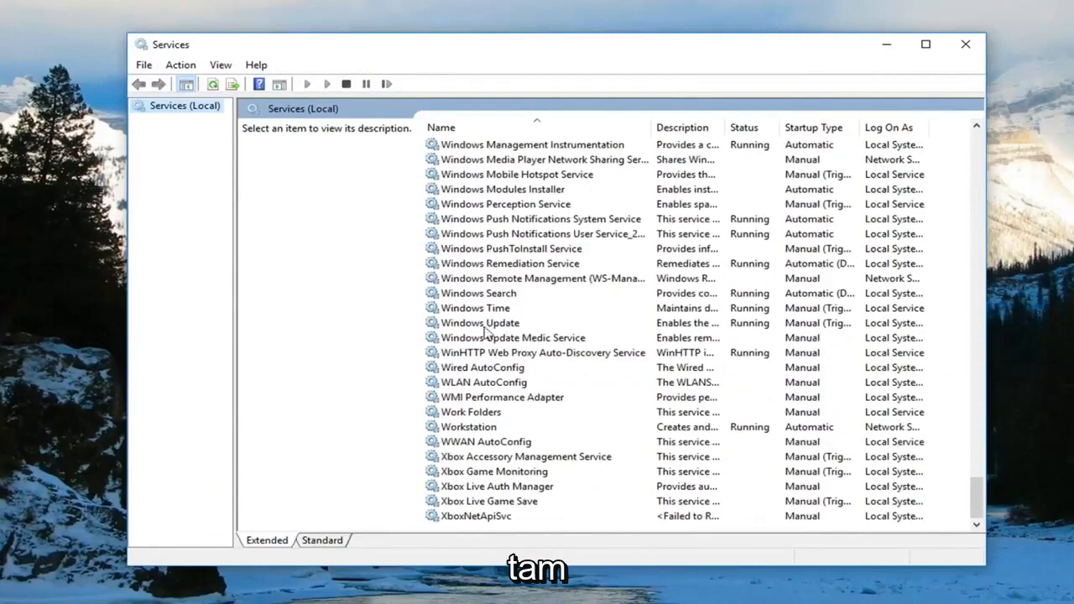
{"action": "left_click", "coordinate": [480, 322]}
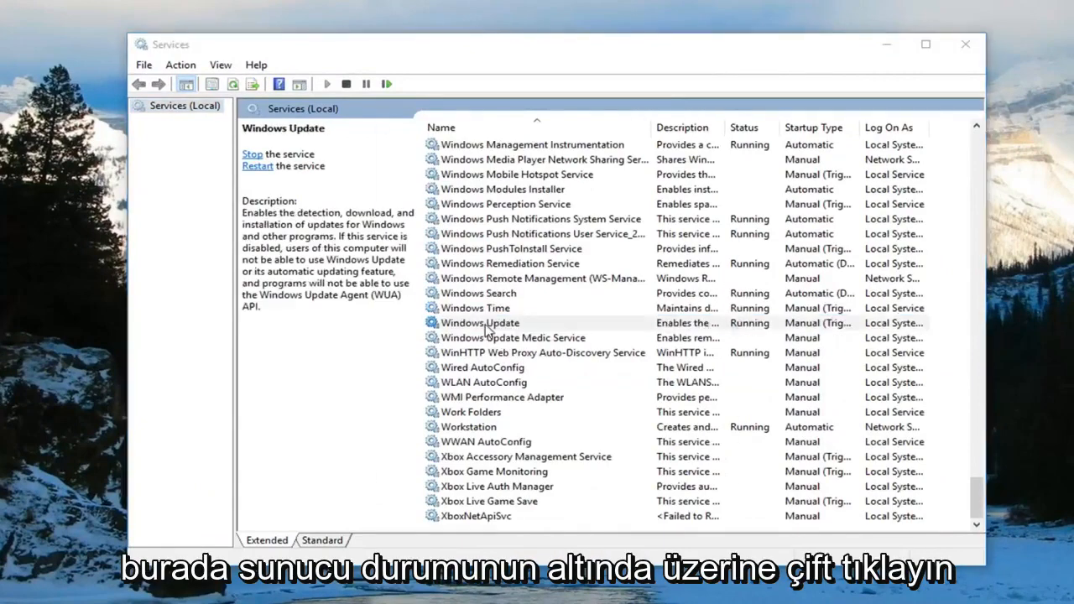
Step: Stop the Windows Update service from its Properties dialog and confirm with OK
{"action": "double_click", "coordinate": [480, 322]}
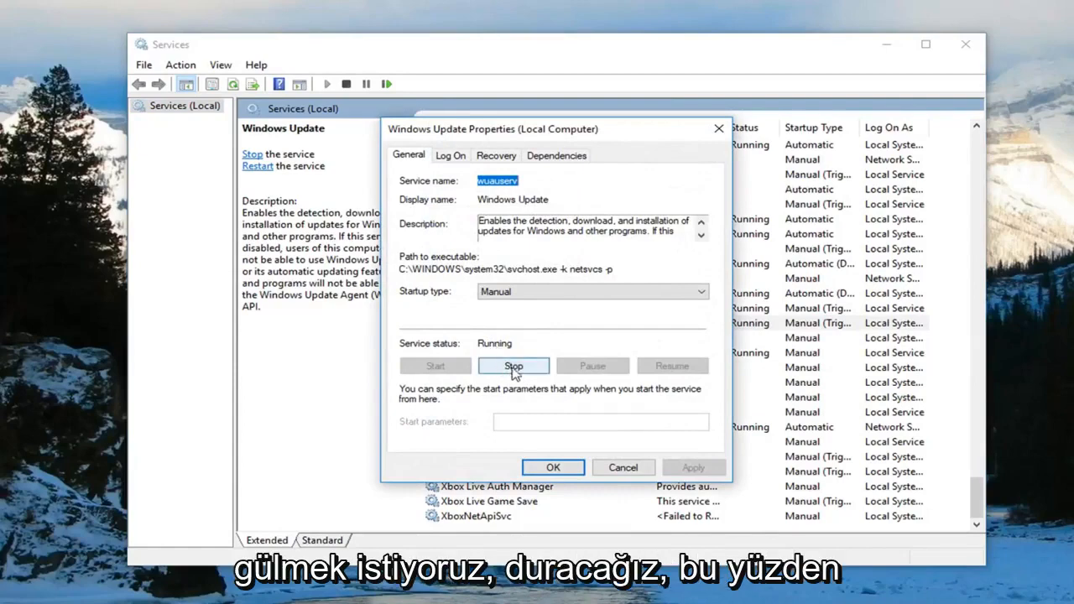
{"action": "left_click", "coordinate": [513, 366]}
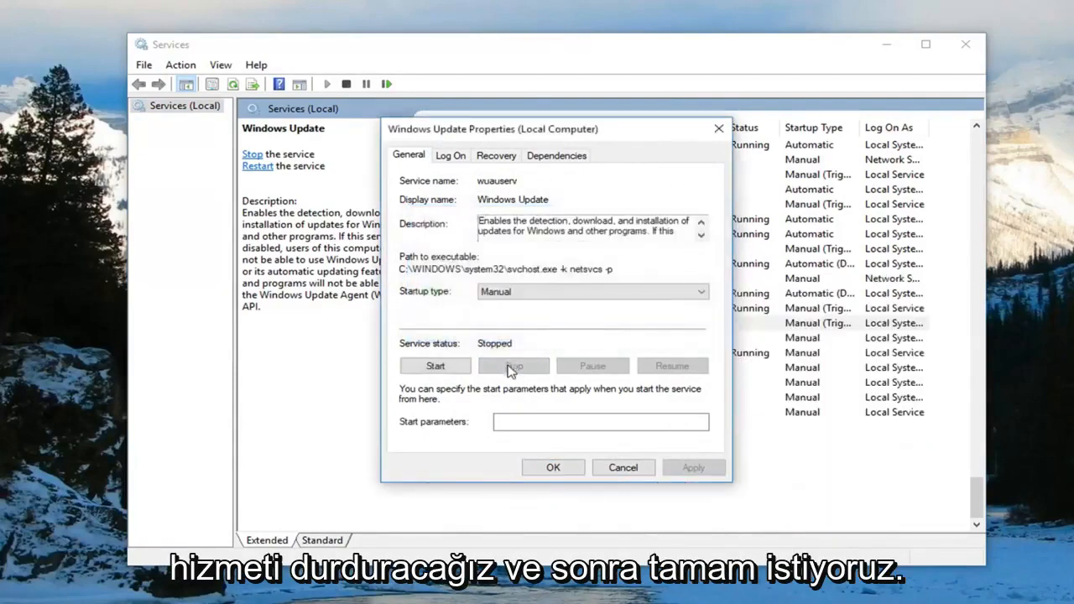
{"action": "left_click", "coordinate": [552, 466]}
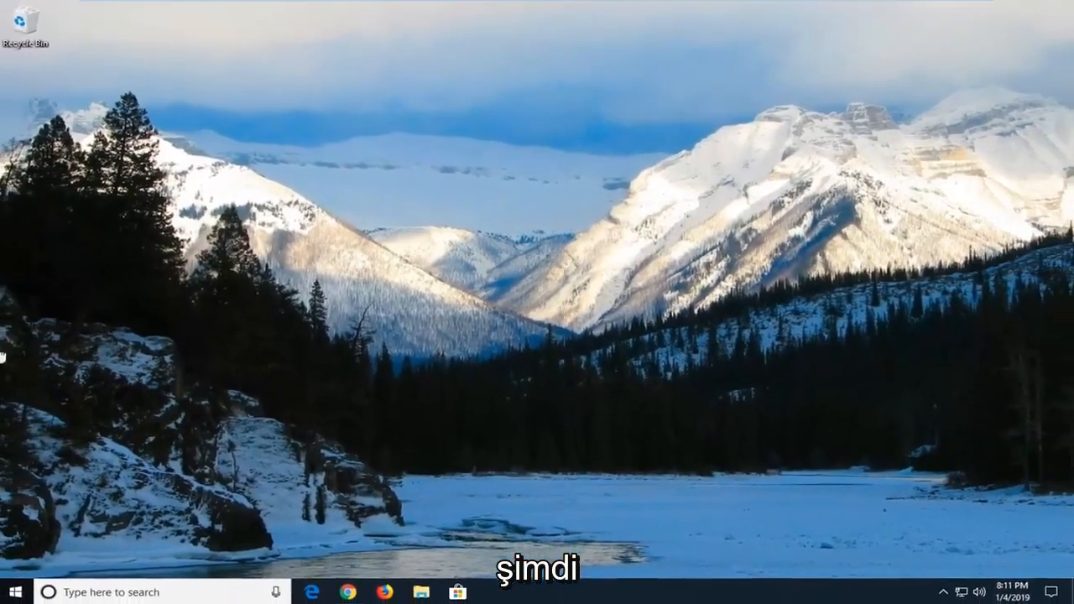
Step: Search the Start menu for "file explorer" to find the File Explorer desktop app
{"action": "left_click", "coordinate": [13, 591]}
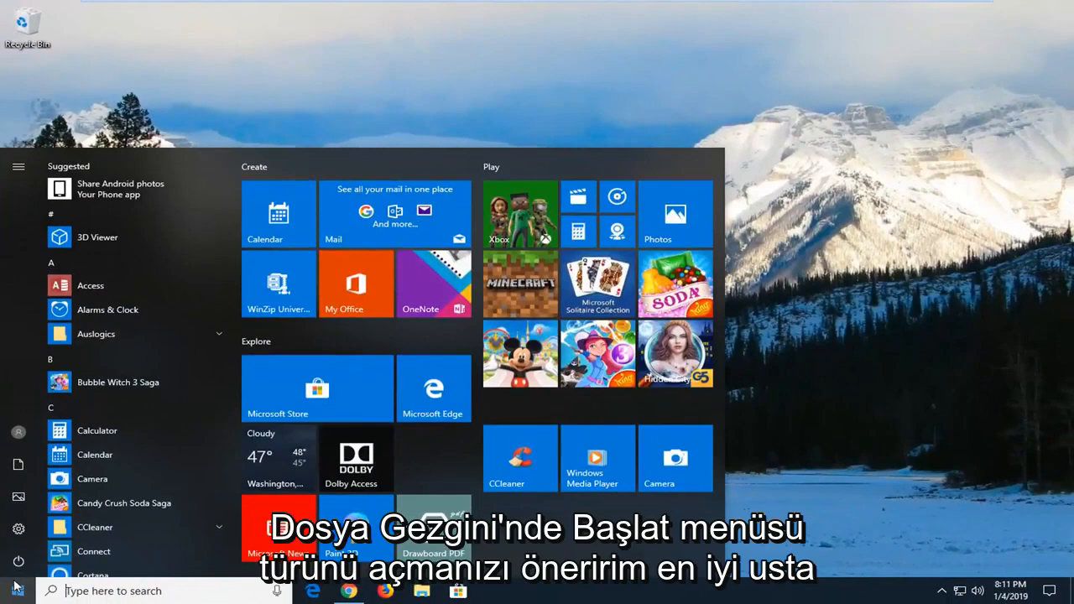
{"action": "type", "text": "file explo"}
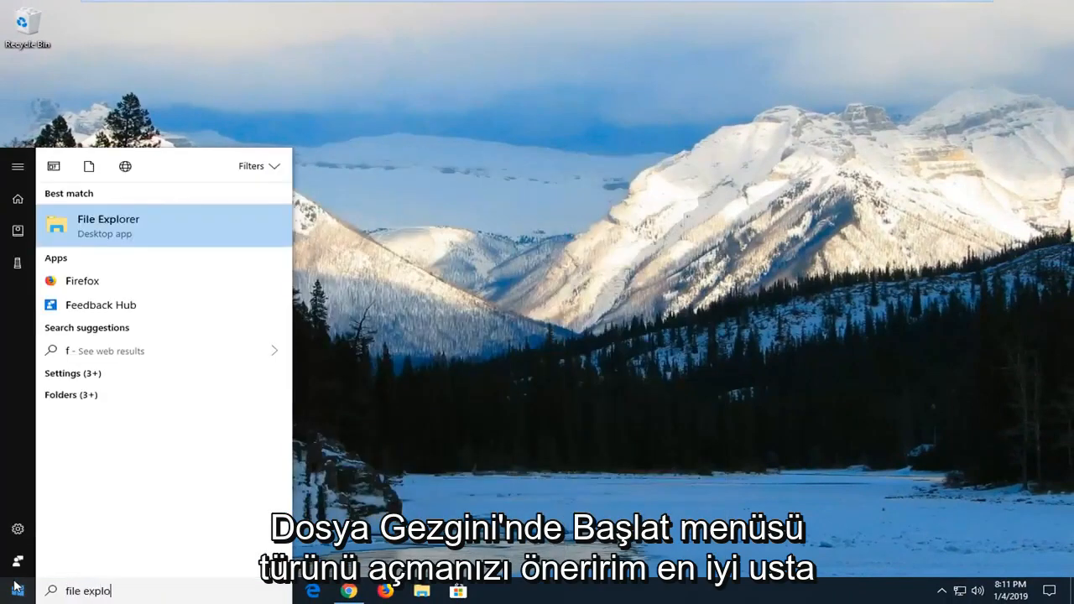
{"action": "type", "text": "rer"}
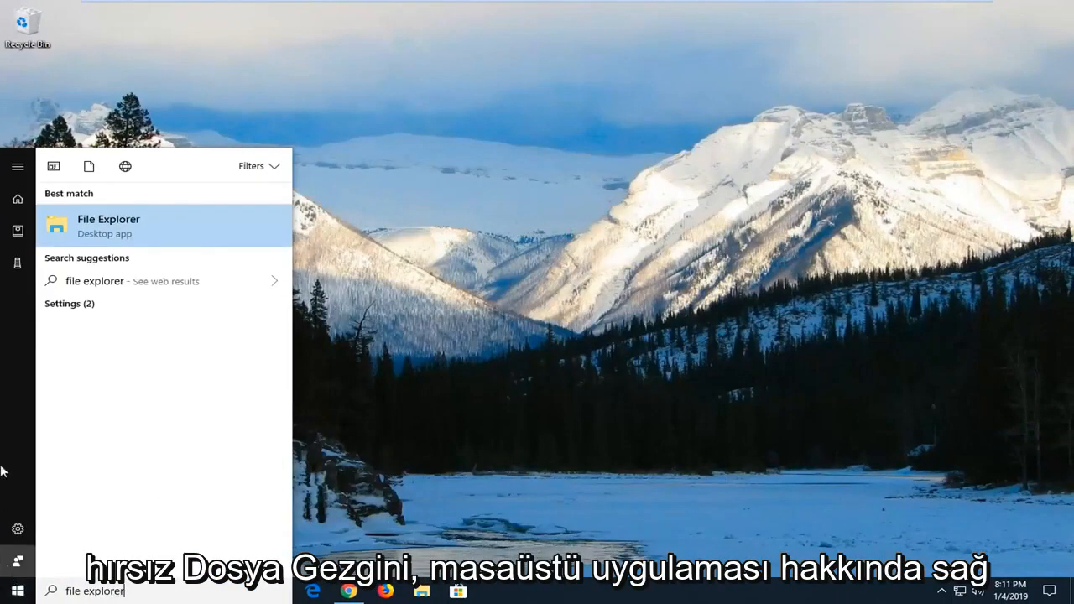
{"action": "mouse_move", "coordinate": [138, 228]}
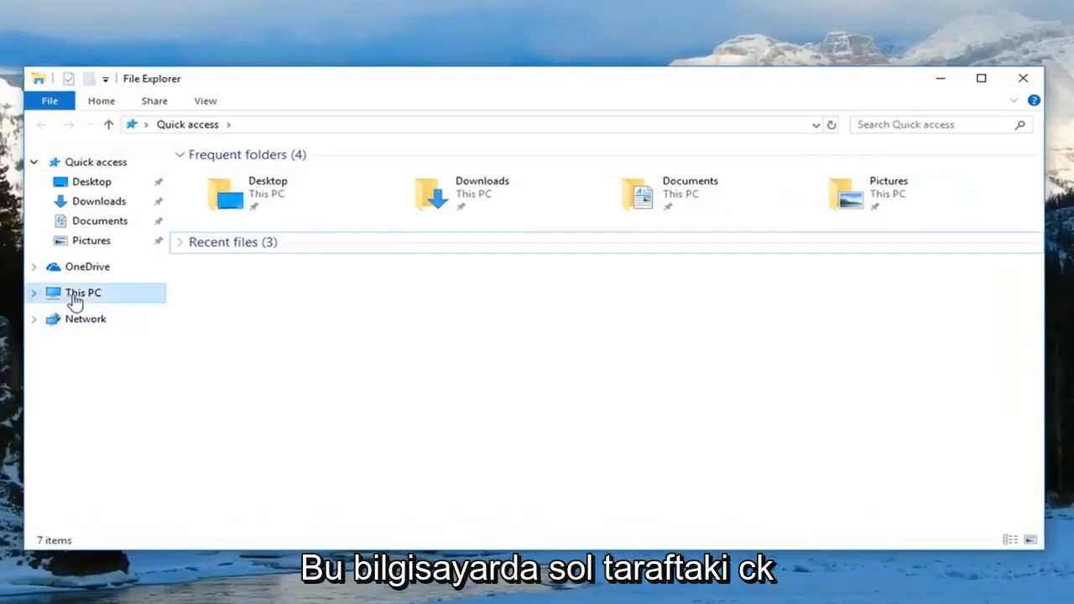
Step: Navigate from This PC to C:\Windows\SoftwareDistribution\DataStore
{"action": "left_click", "coordinate": [82, 292]}
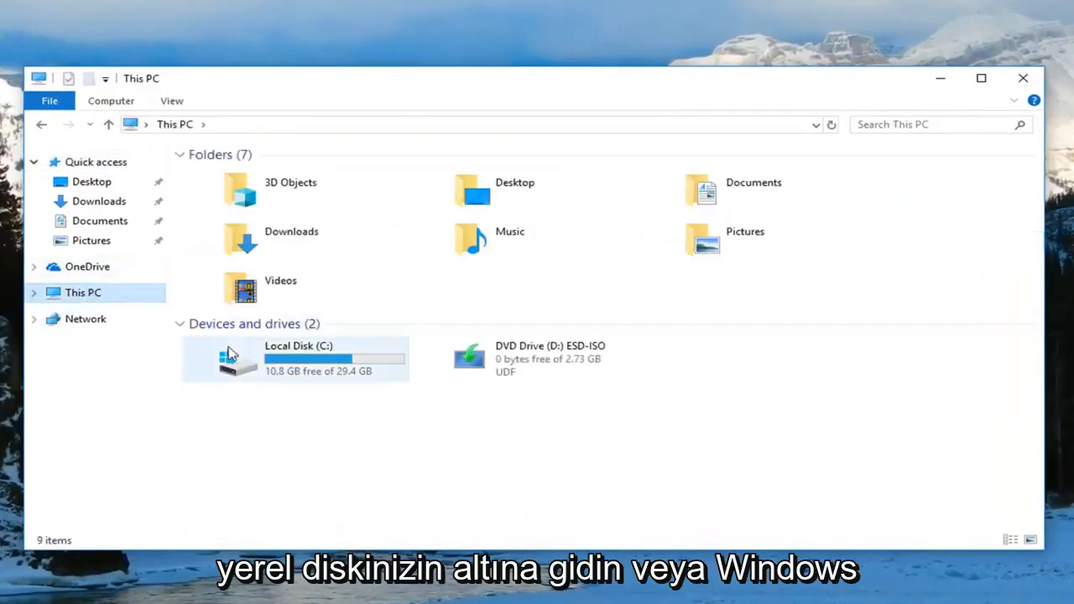
{"action": "mouse_move", "coordinate": [293, 366]}
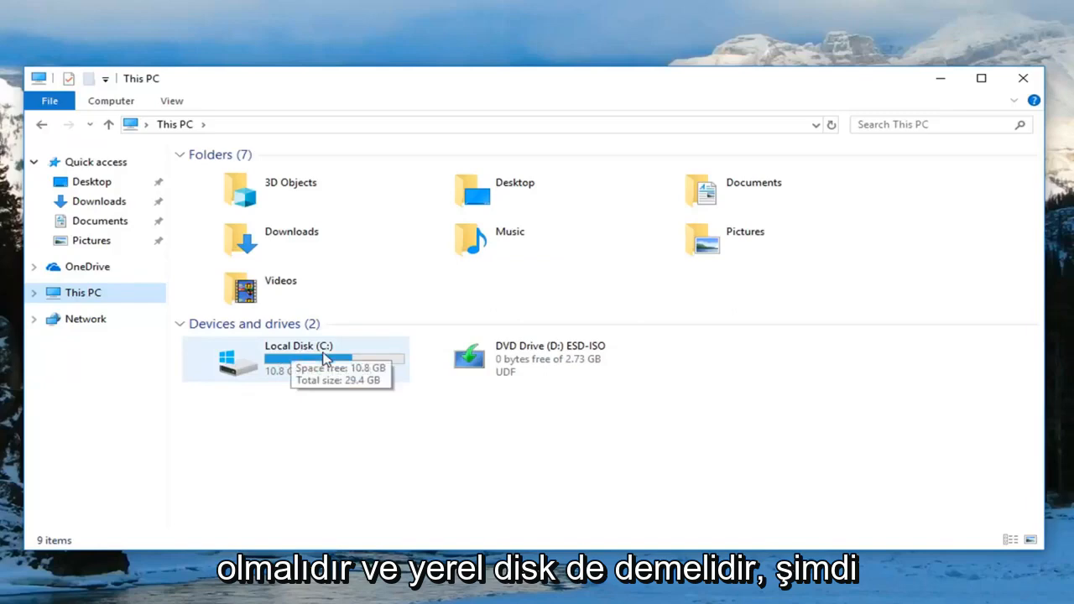
{"action": "double_click", "coordinate": [299, 360]}
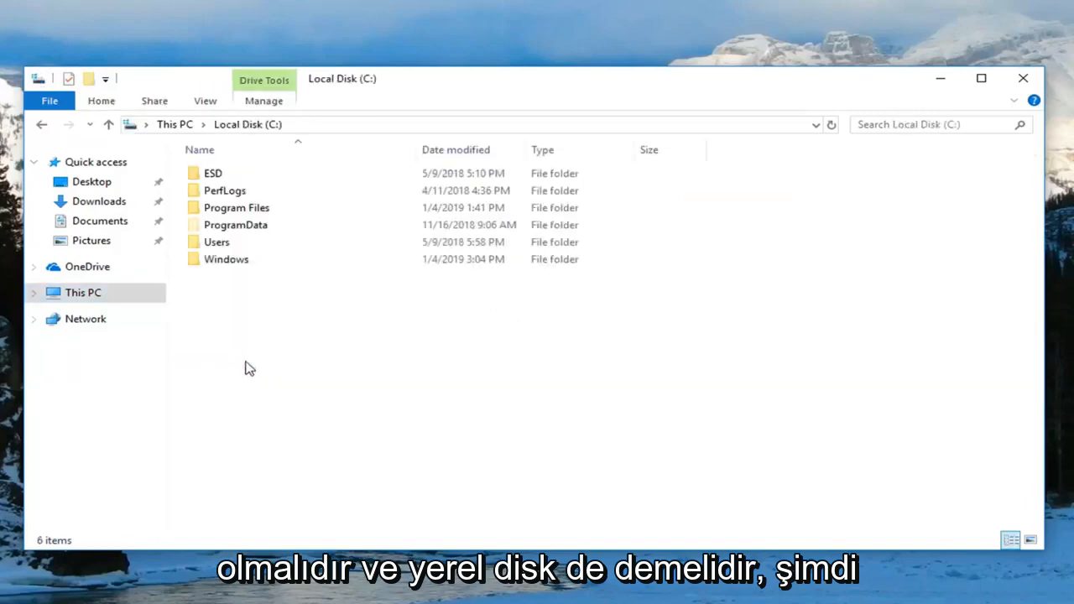
{"action": "left_click", "coordinate": [224, 259]}
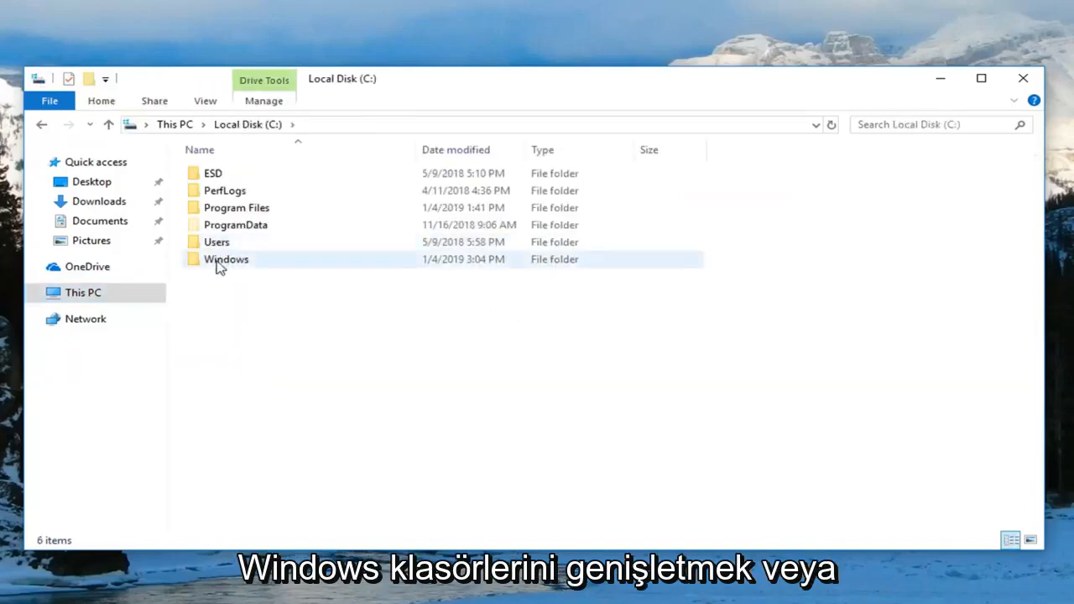
{"action": "double_click", "coordinate": [227, 258]}
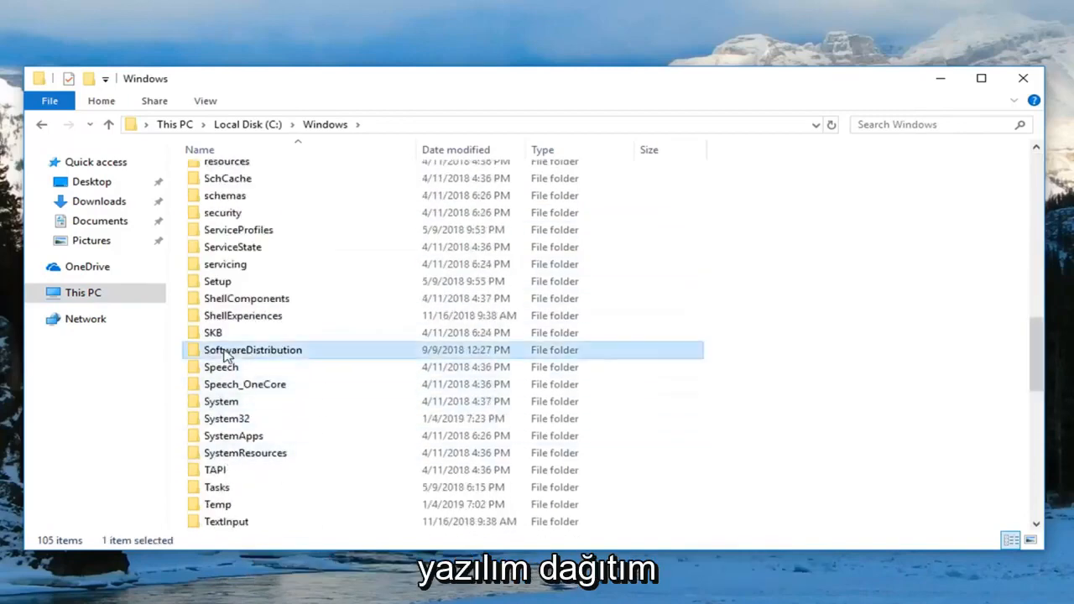
{"action": "double_click", "coordinate": [252, 351]}
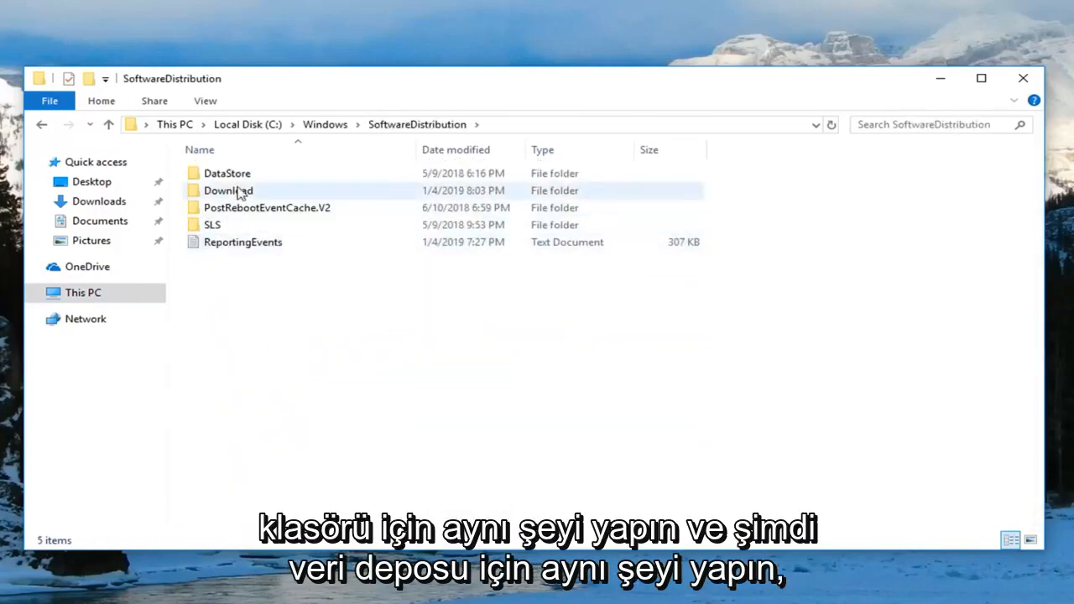
{"action": "double_click", "coordinate": [226, 173]}
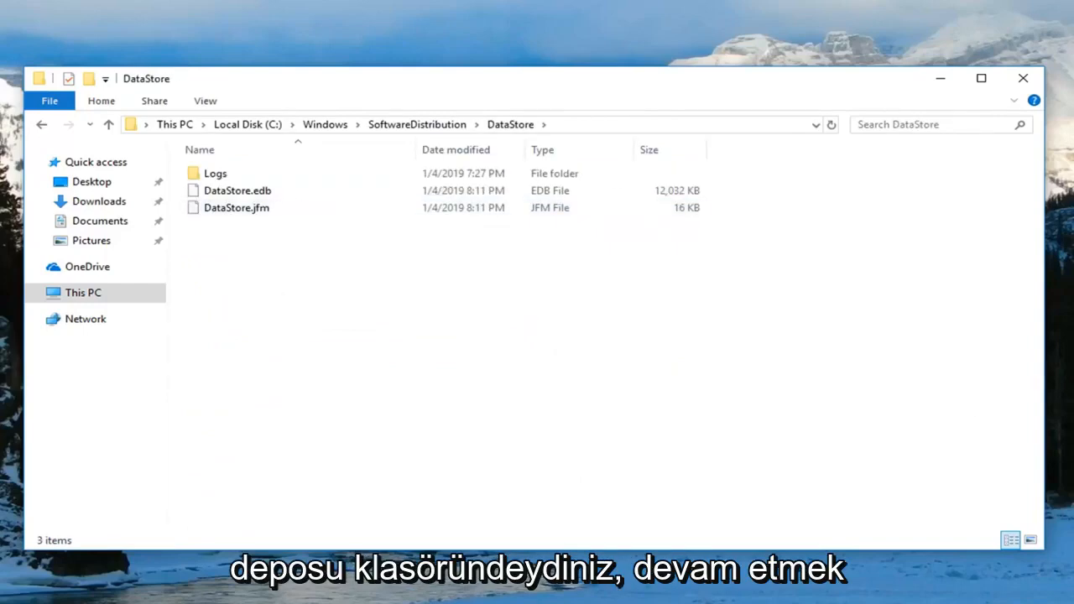
{"action": "mouse_move", "coordinate": [467, 319]}
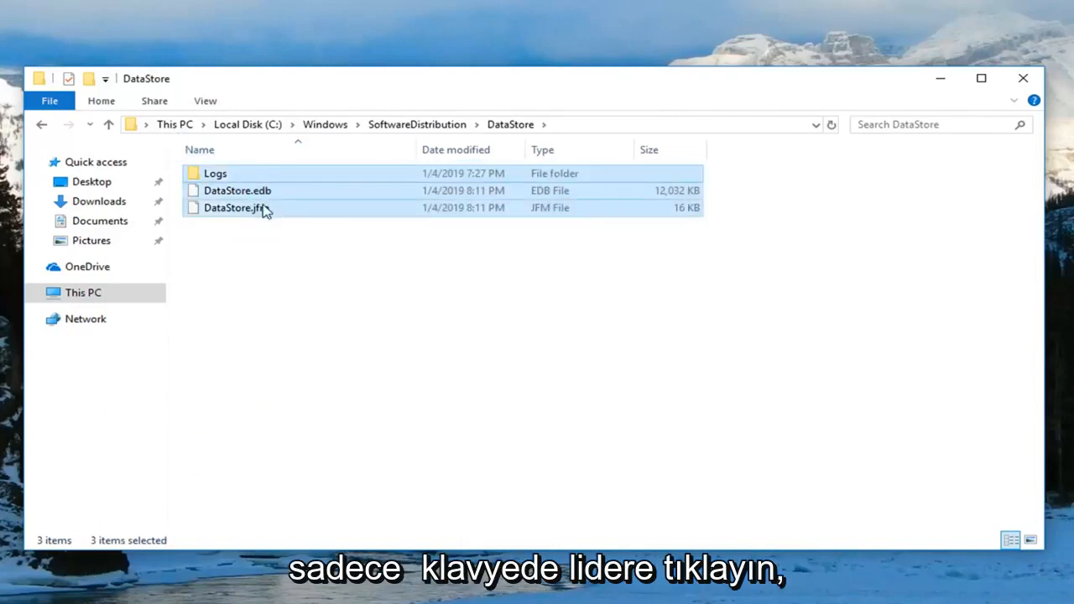
{"action": "mouse_move", "coordinate": [235, 208]}
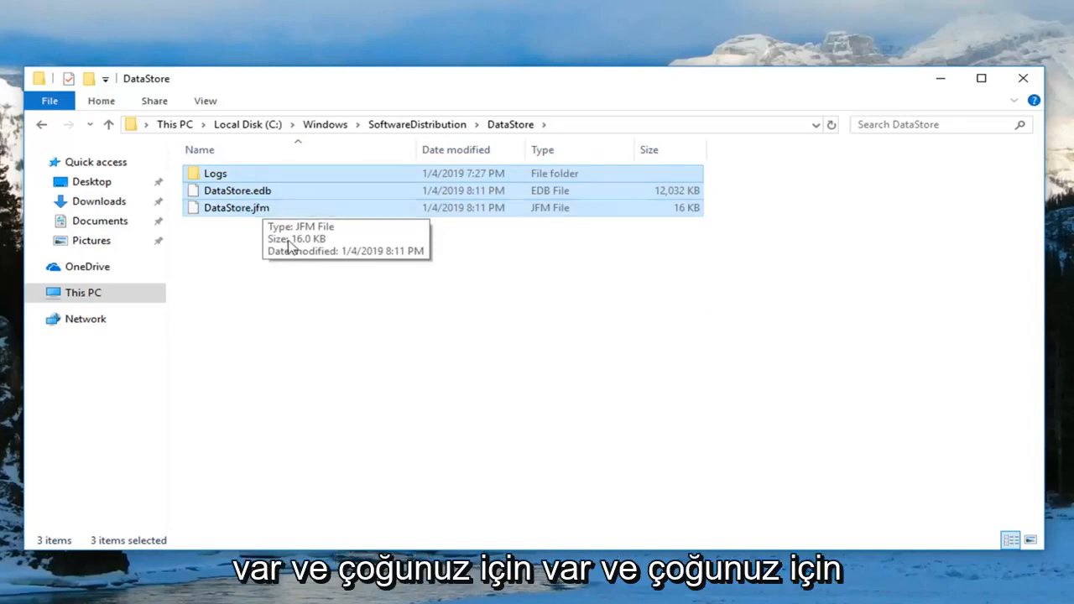
{"action": "mouse_move", "coordinate": [480, 353]}
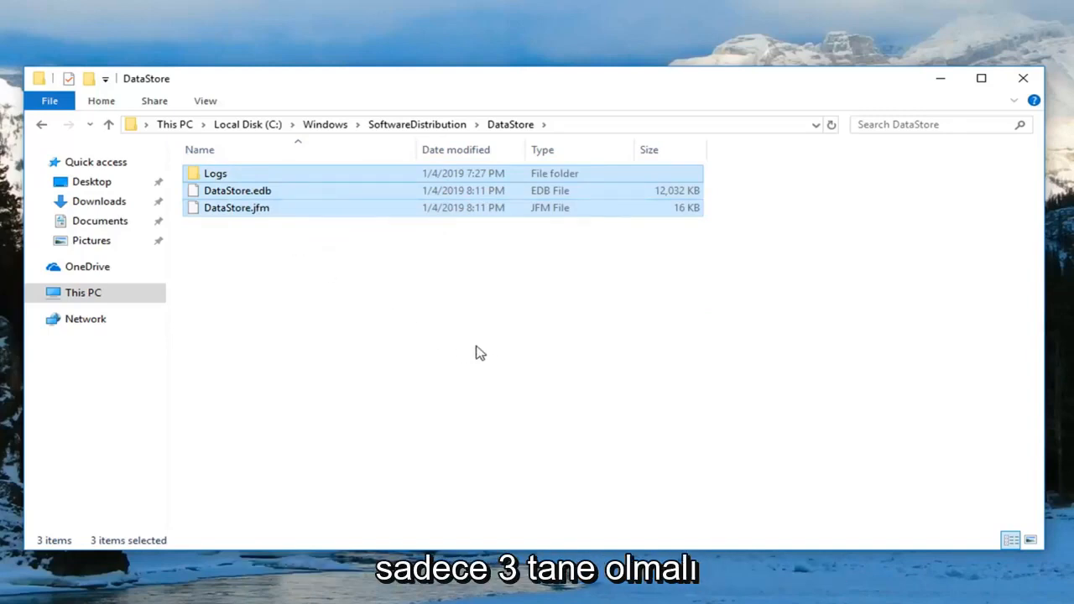
{"action": "mouse_move", "coordinate": [309, 203]}
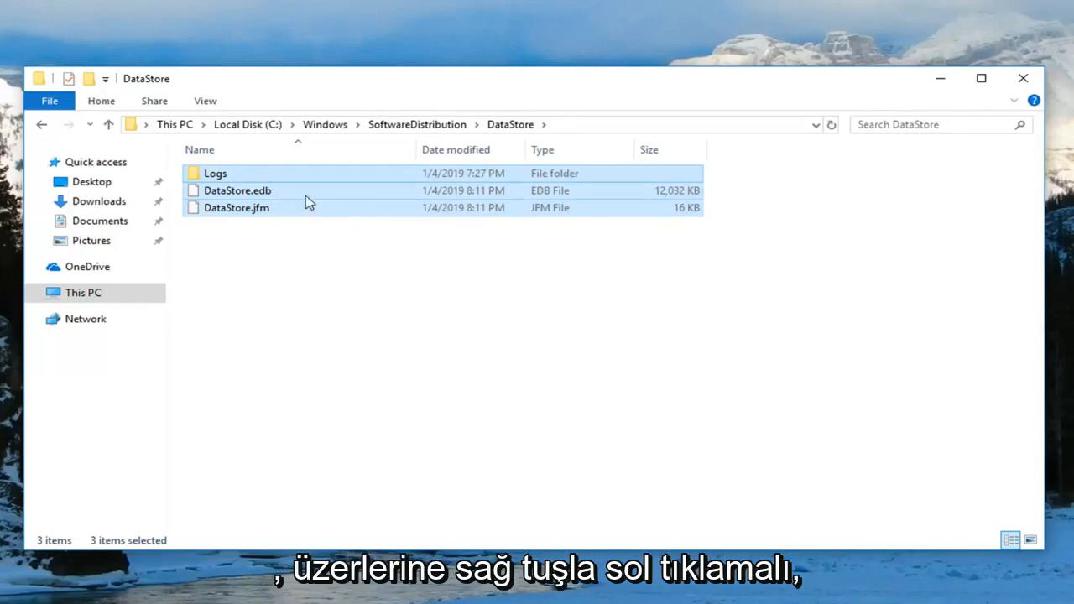
{"action": "mouse_move", "coordinate": [381, 324]}
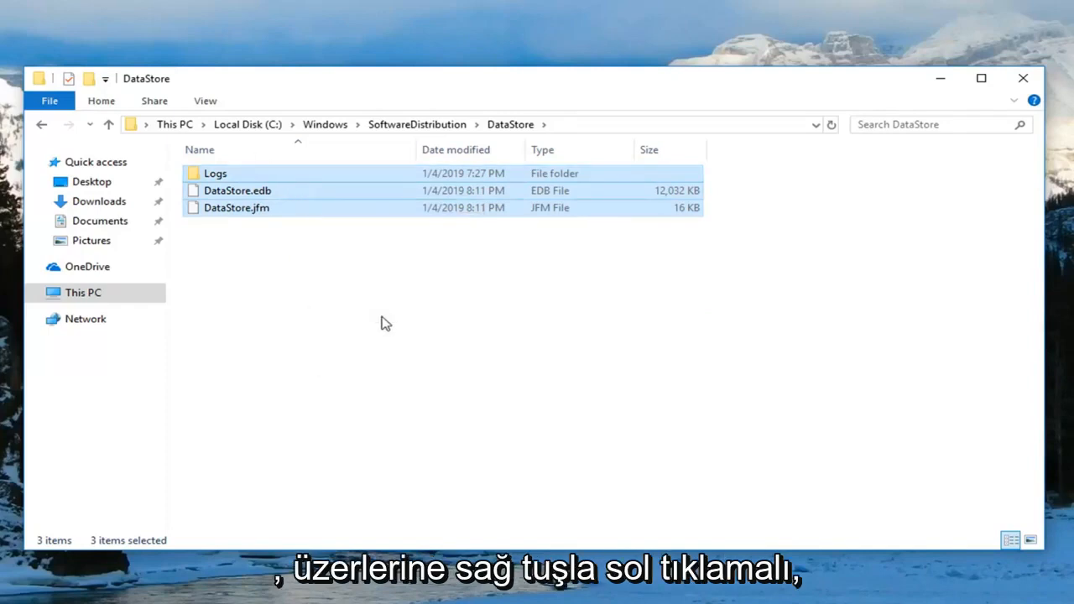